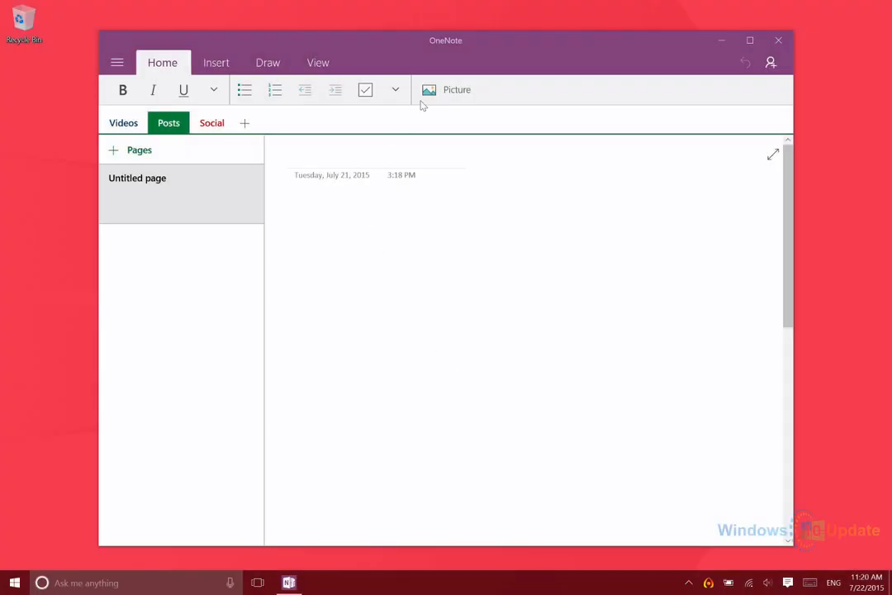
pyautogui.moveTo(508, 51)
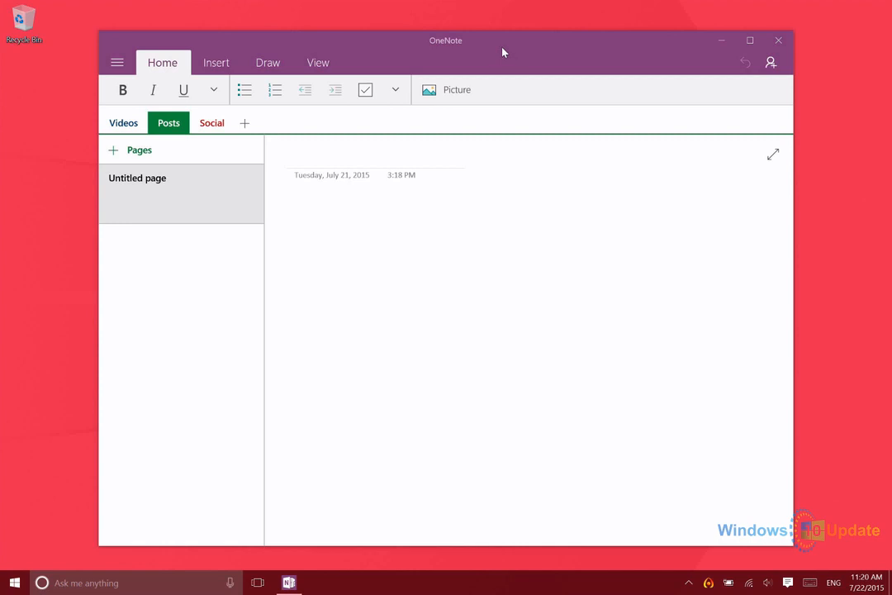
pyautogui.moveTo(477, 44)
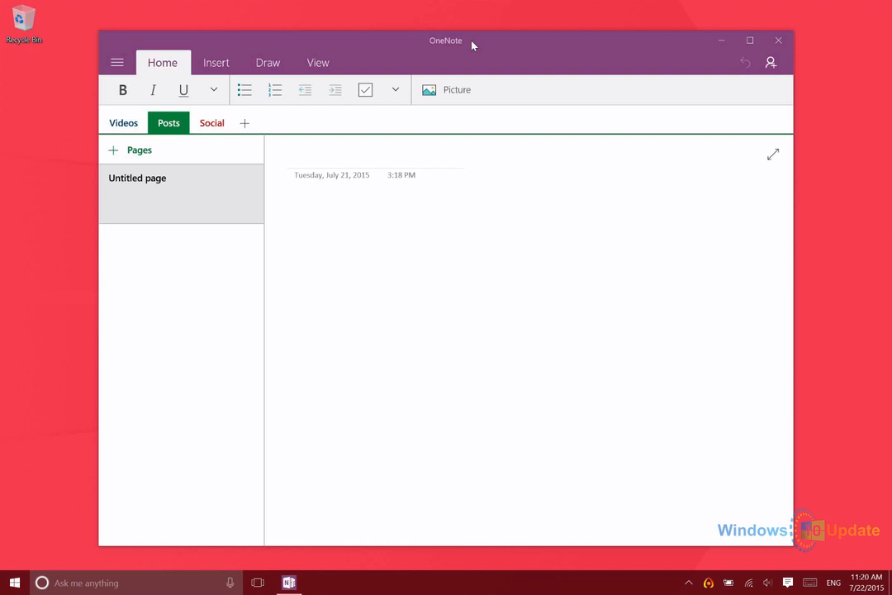
pyautogui.moveTo(393, 43)
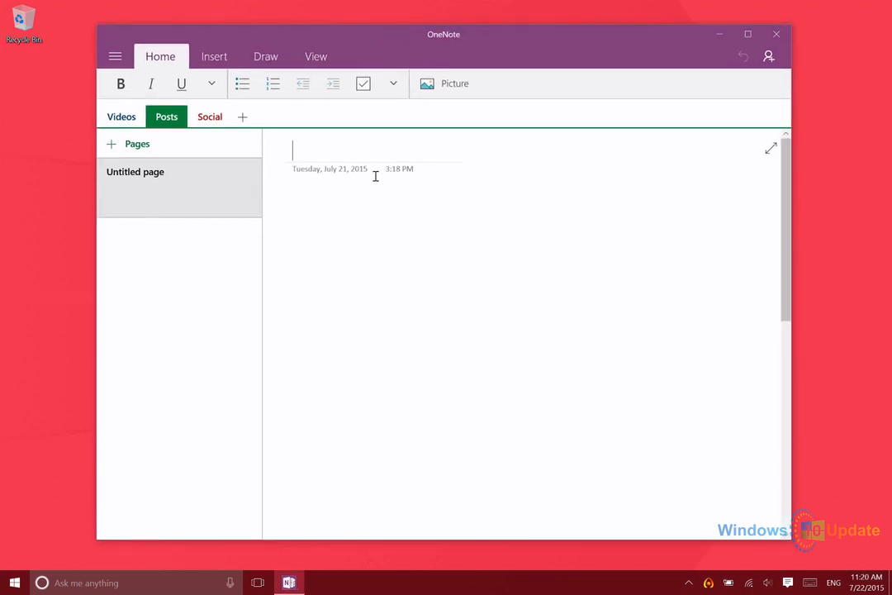
pyautogui.moveTo(562, 241)
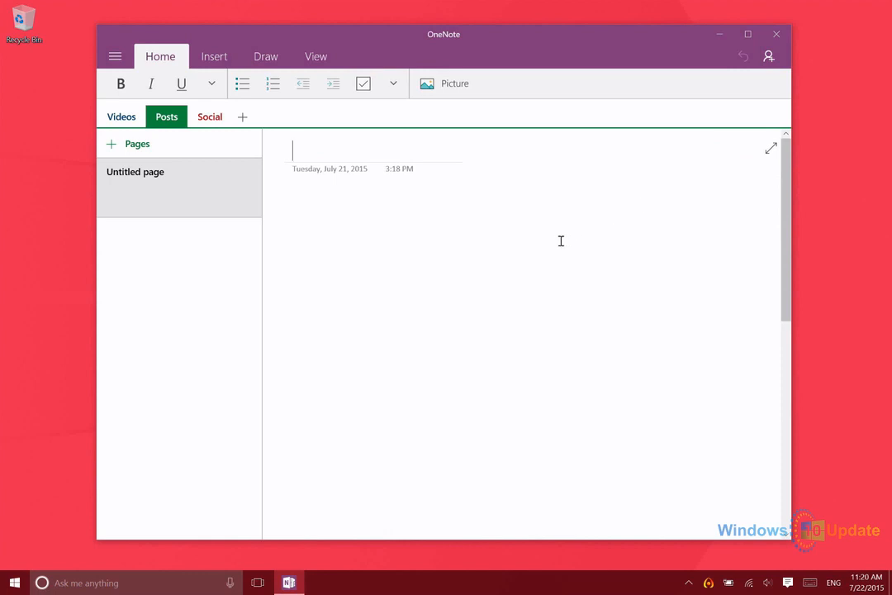
pyautogui.moveTo(340, 251)
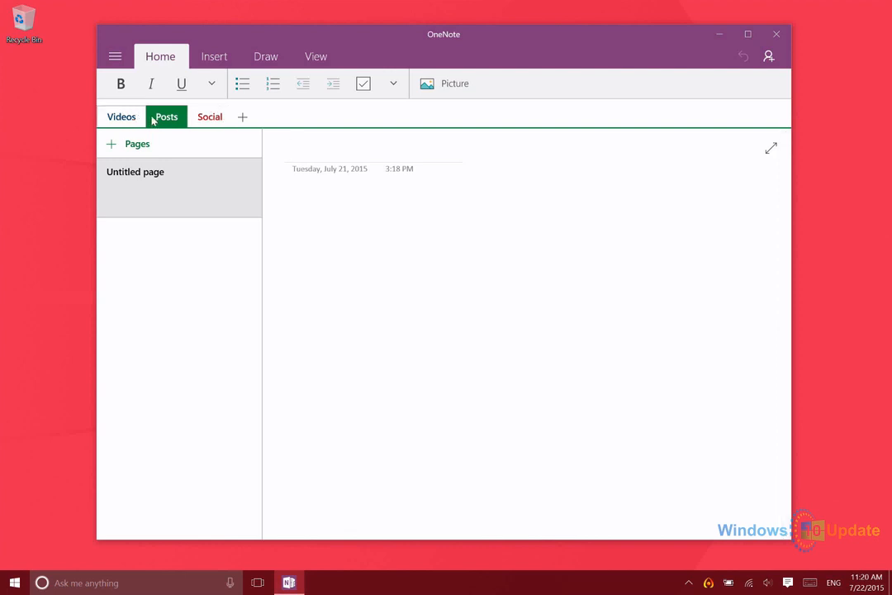
# Add a new section named New Section 1 and switch to the Social section.
pyautogui.click(115, 56)
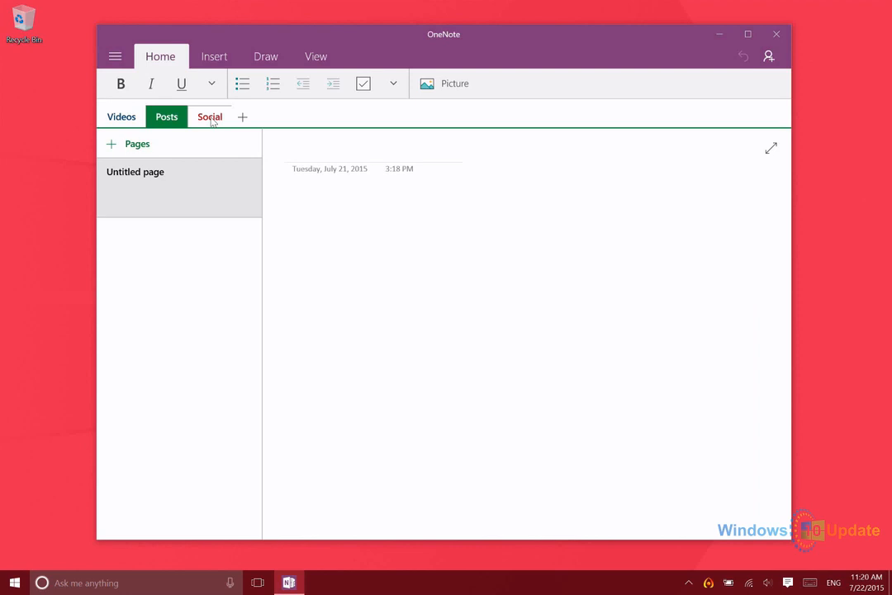
pyautogui.click(241, 115)
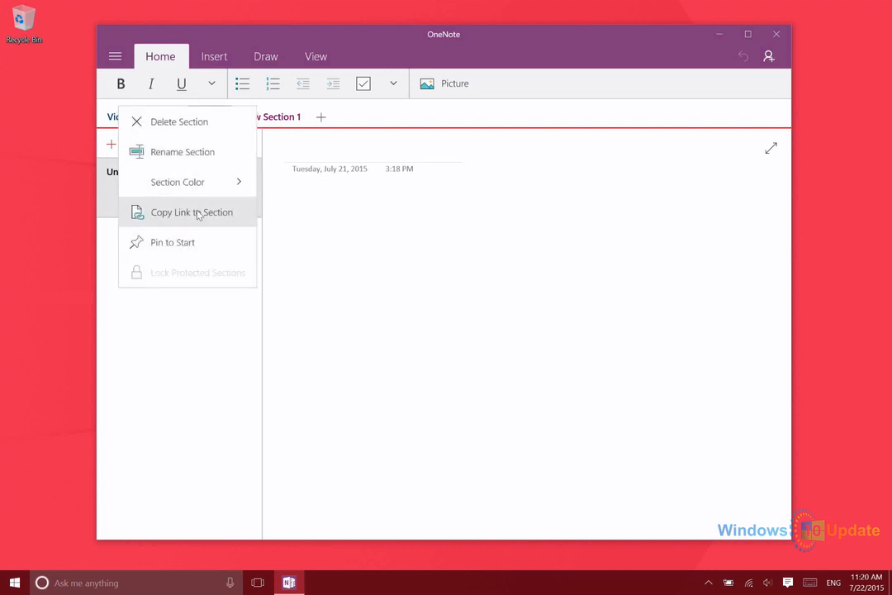
pyautogui.moveTo(178, 157)
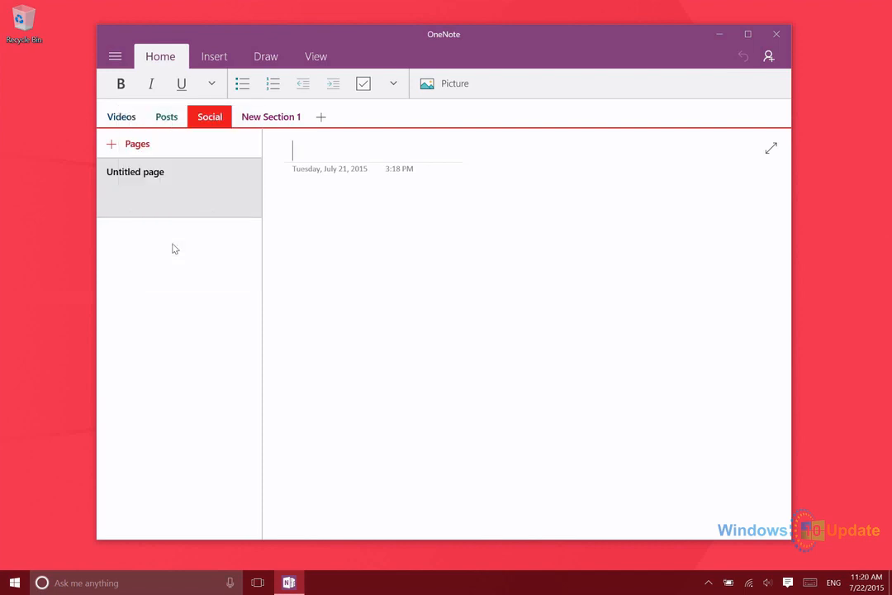
# View the pinned Social tile in Start, then permanently delete New Section 1.
pyautogui.click(13, 581)
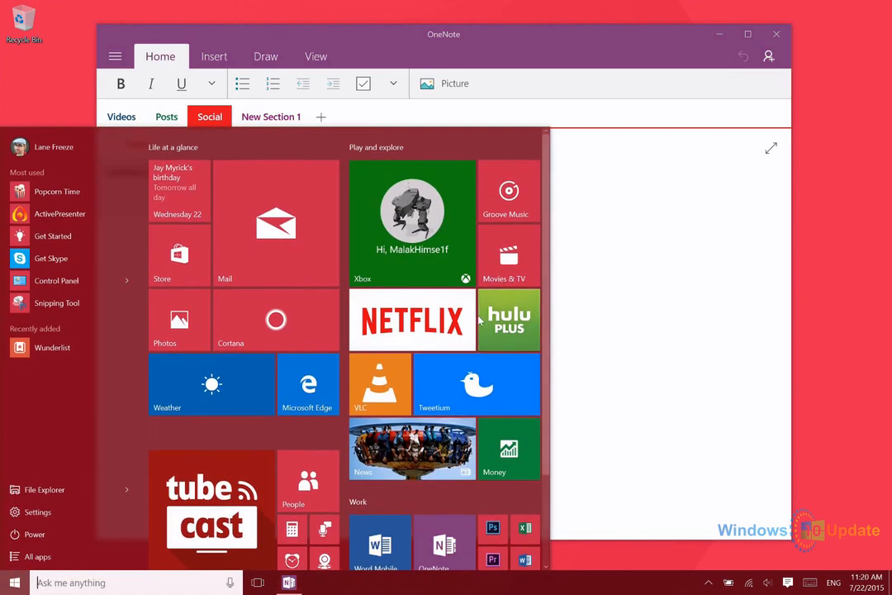
pyautogui.scroll(-3)
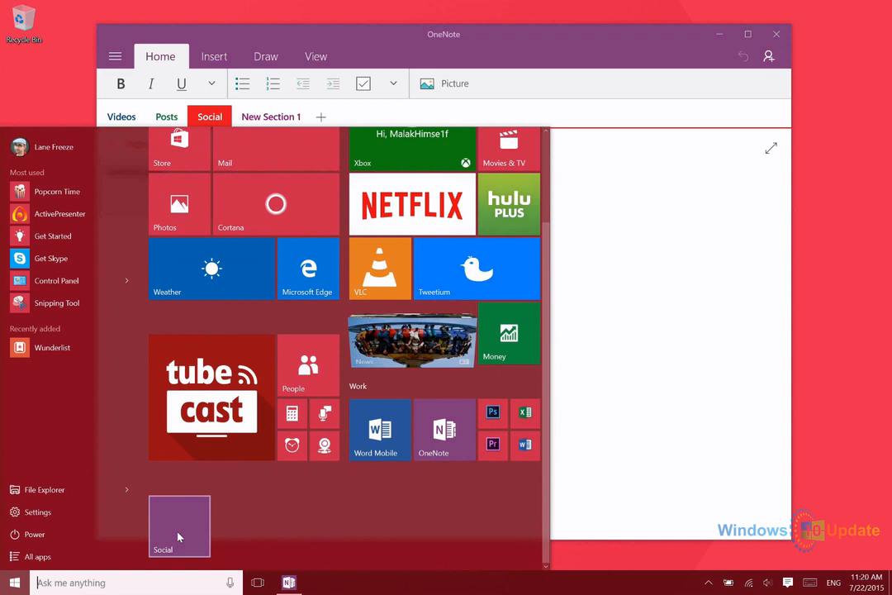
pyautogui.rightClick(179, 525)
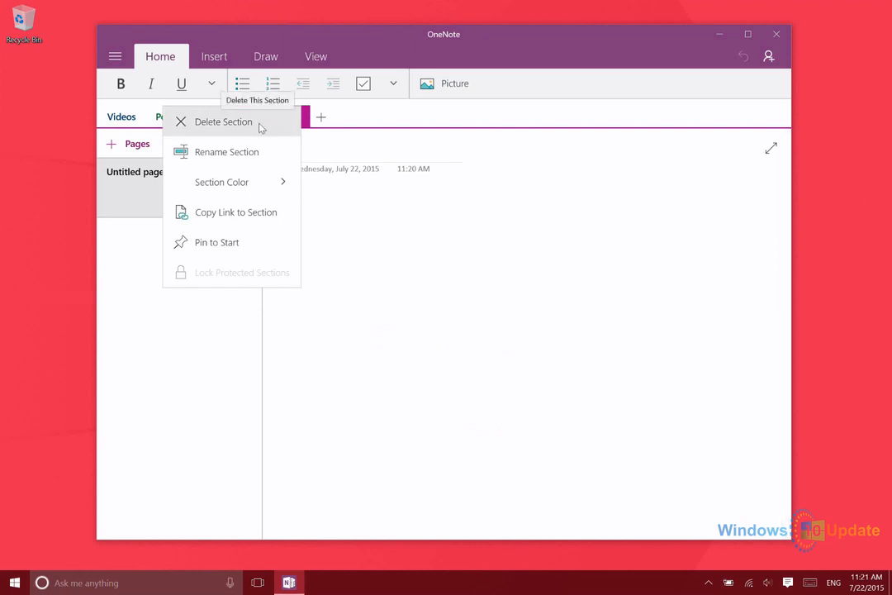
pyautogui.click(222, 122)
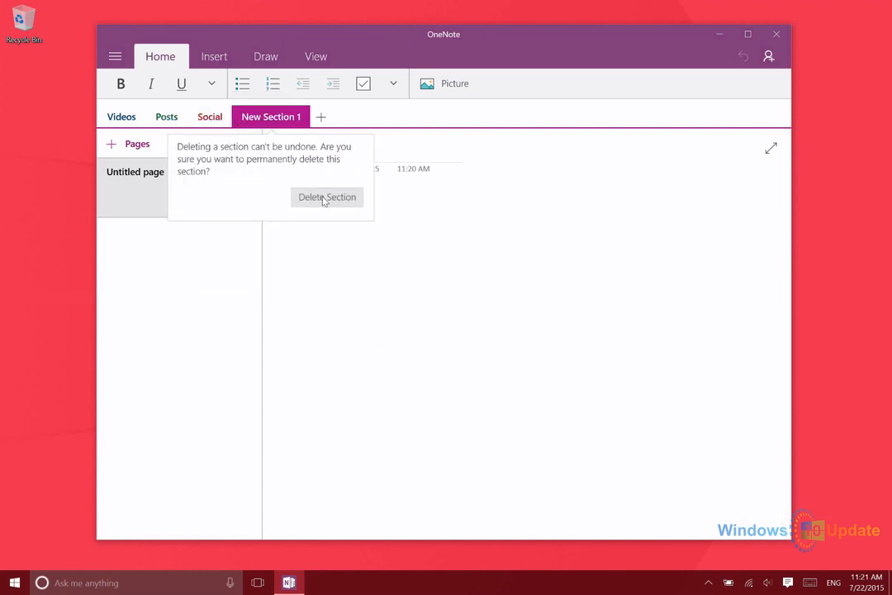
pyautogui.click(327, 197)
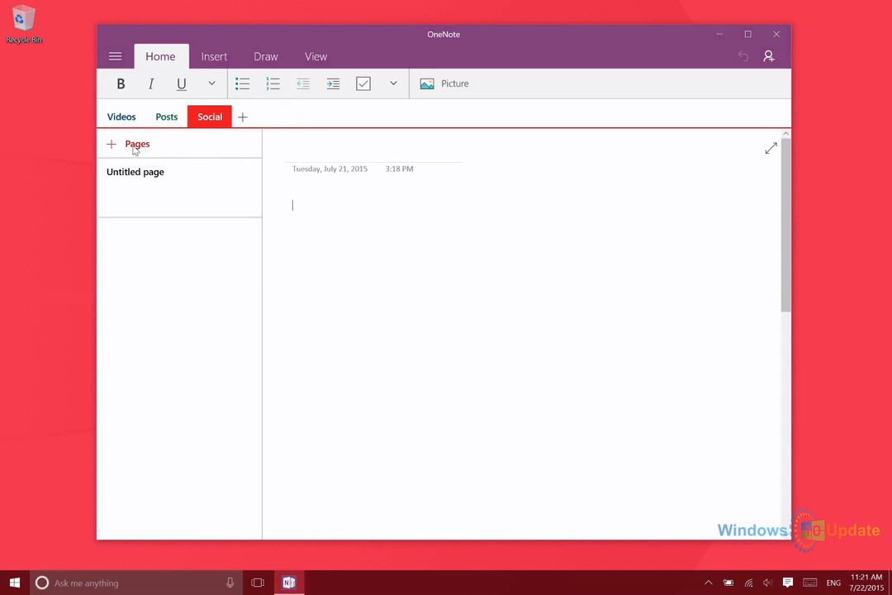
# Add untitled pages to Social and permanently delete the second one.
pyautogui.click(112, 144)
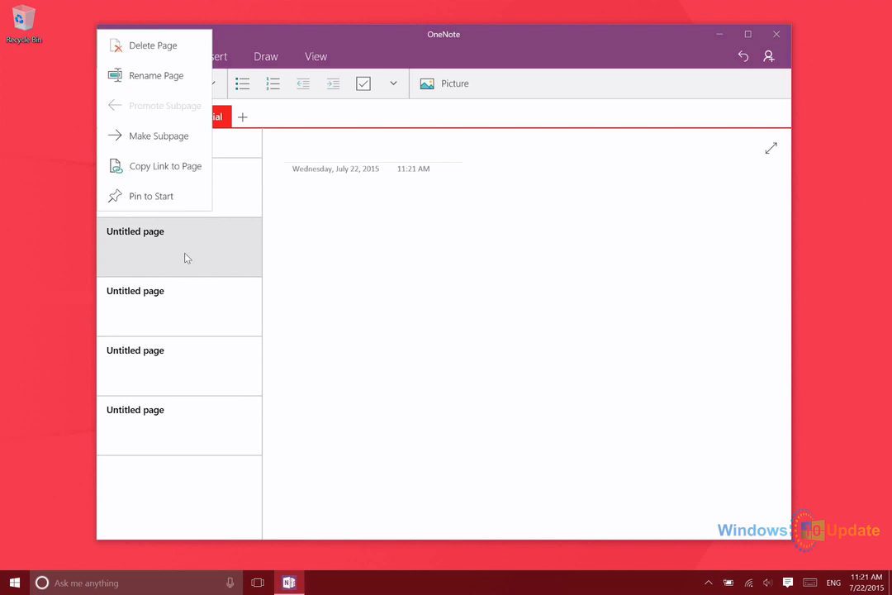
pyautogui.click(152, 46)
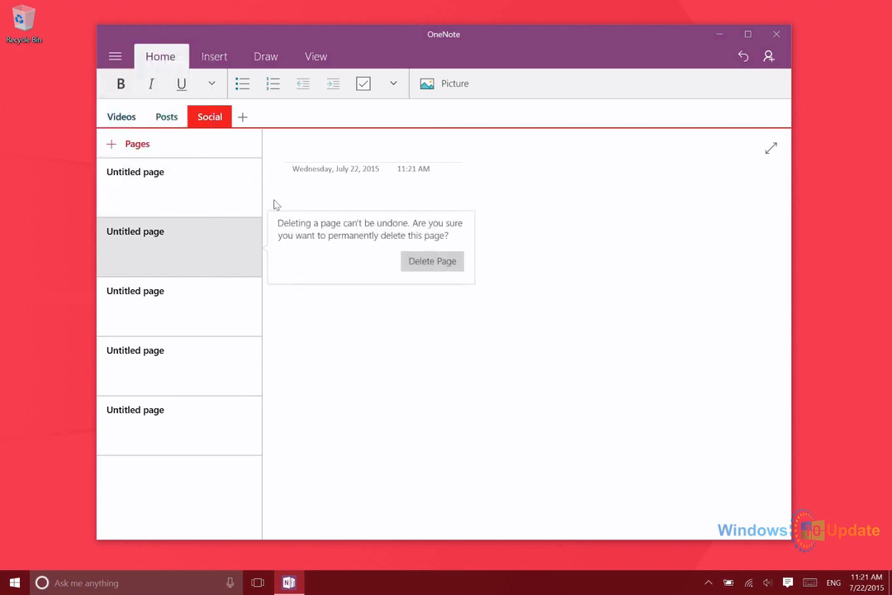
pyautogui.click(432, 261)
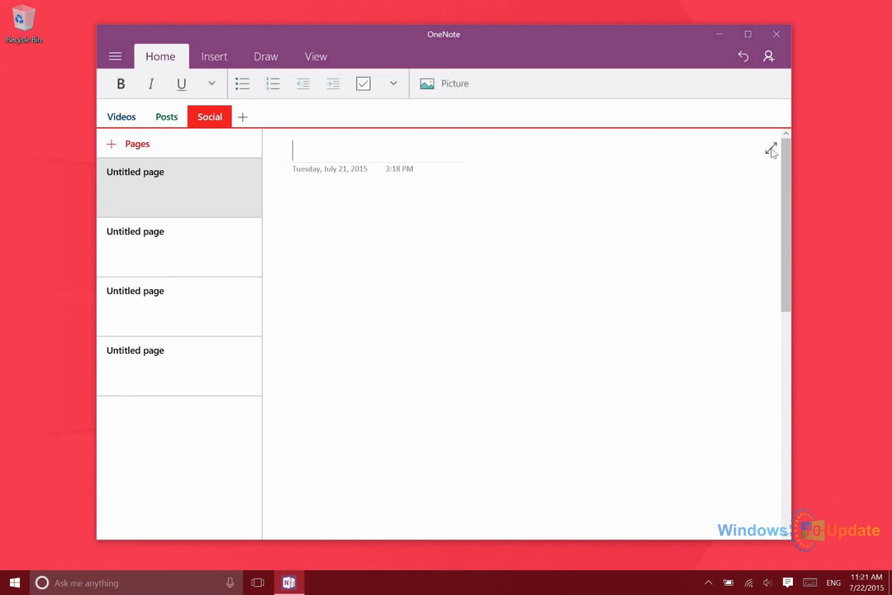
pyautogui.moveTo(147, 139)
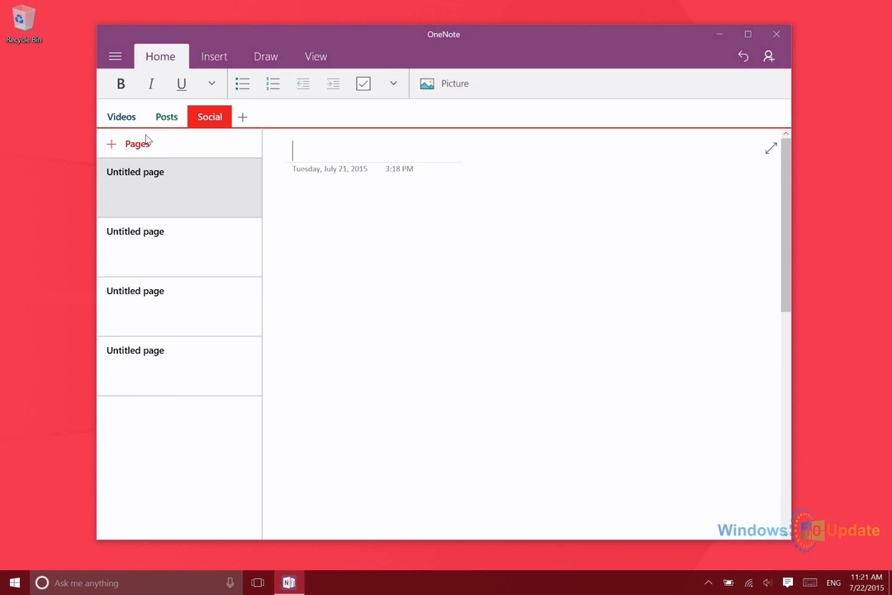
pyautogui.moveTo(775, 146)
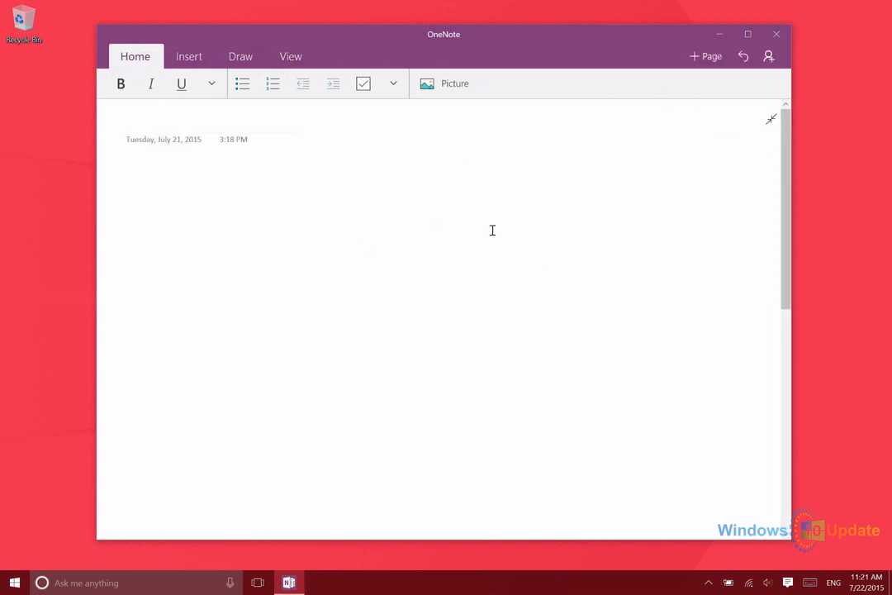
pyautogui.moveTo(150, 190)
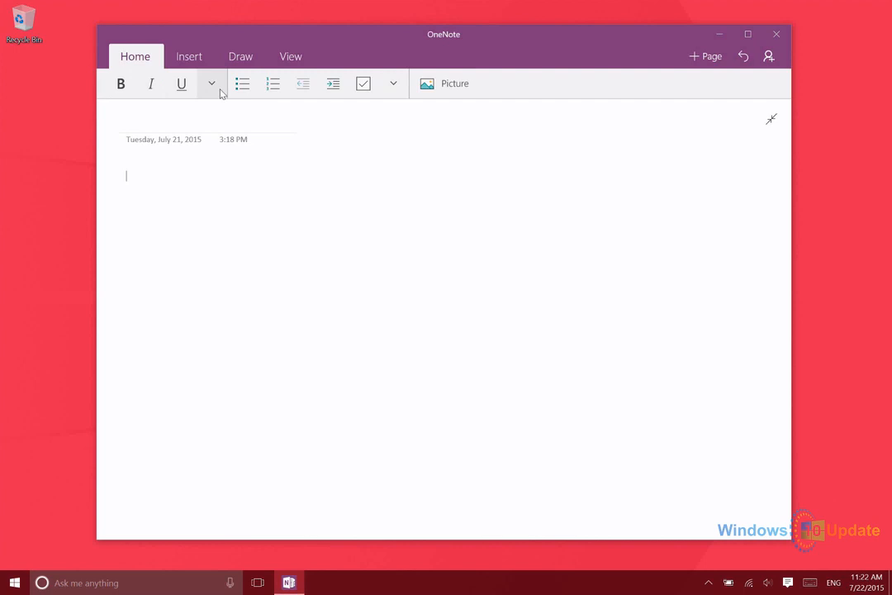
pyautogui.moveTo(211, 83)
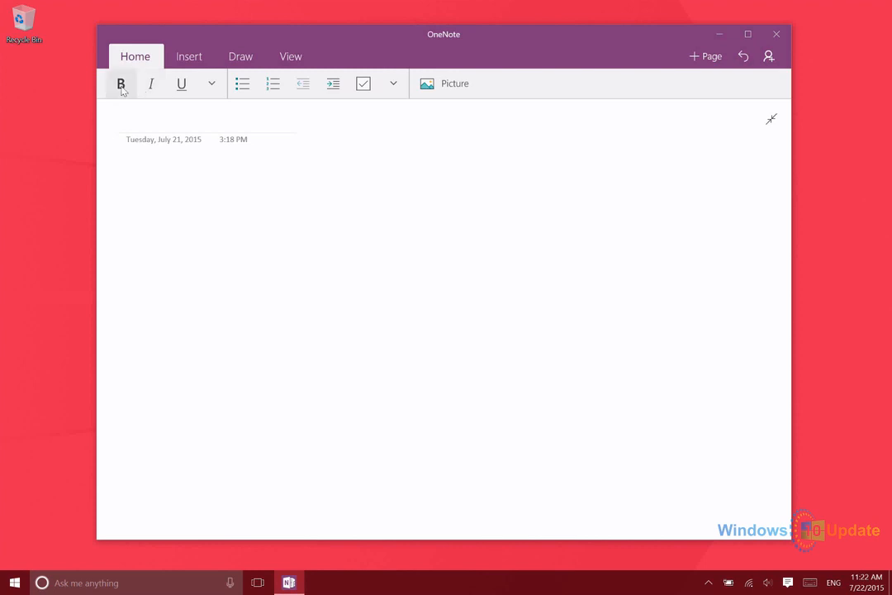
pyautogui.click(212, 82)
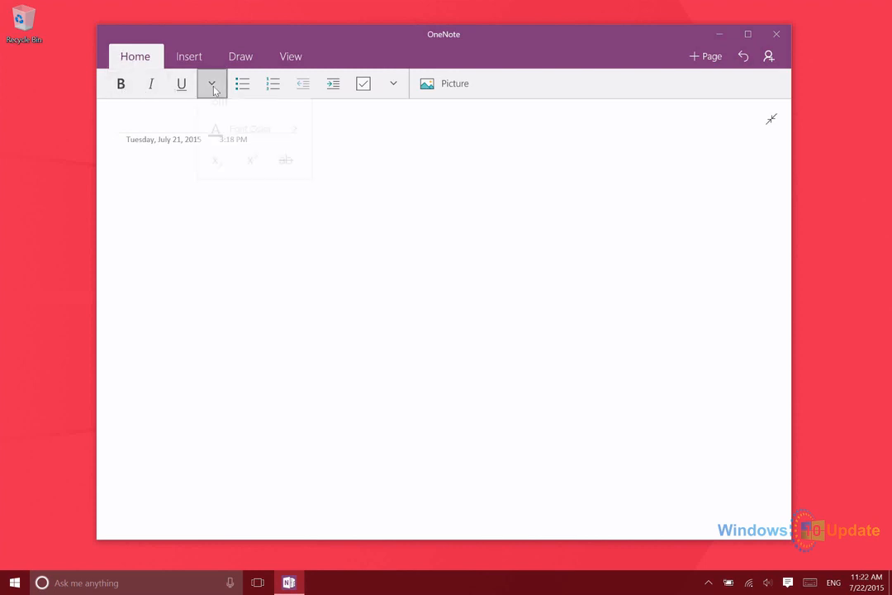
pyautogui.click(212, 83)
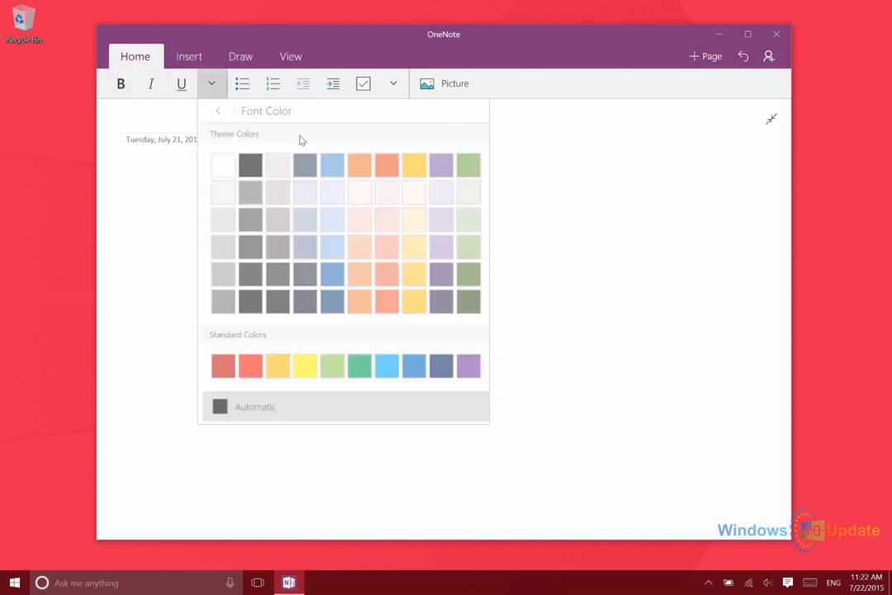
pyautogui.click(218, 109)
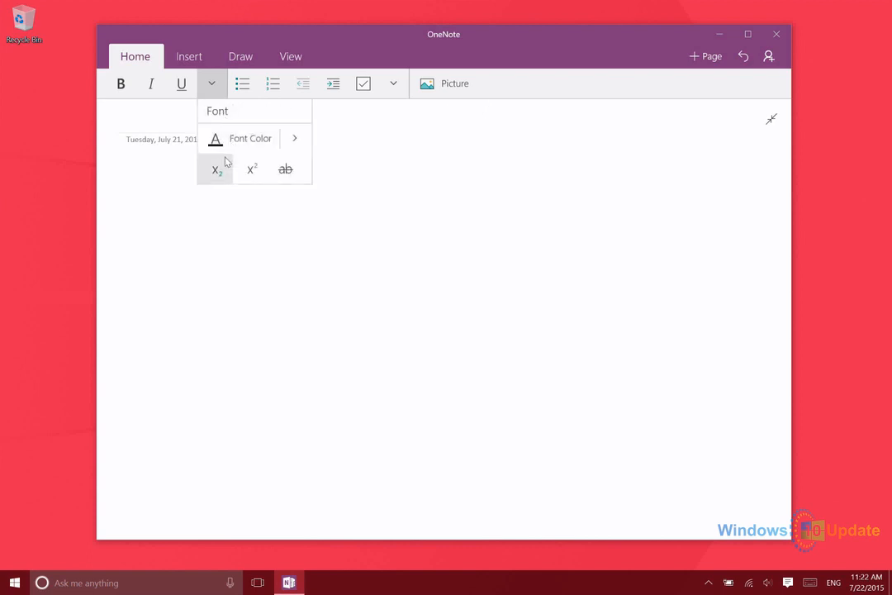
pyautogui.click(241, 82)
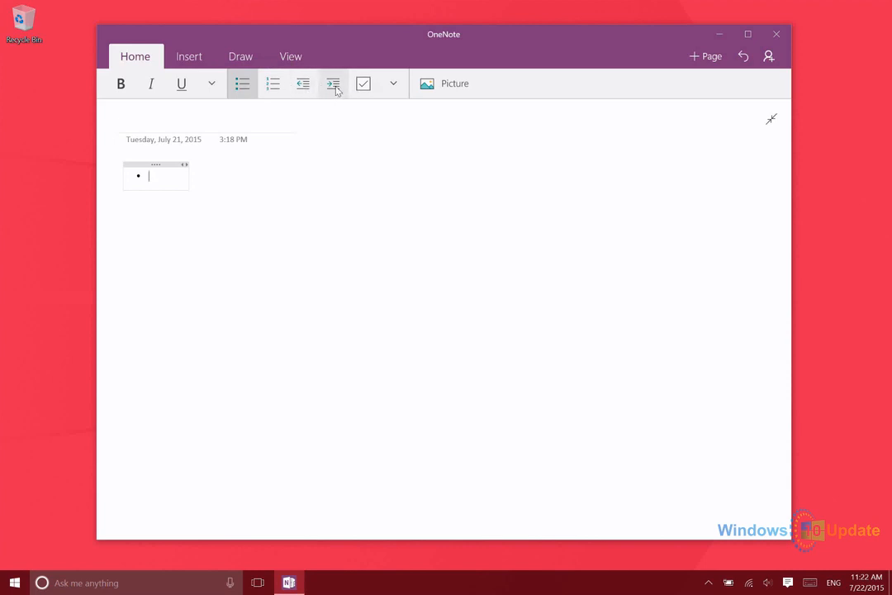
pyautogui.moveTo(363, 82)
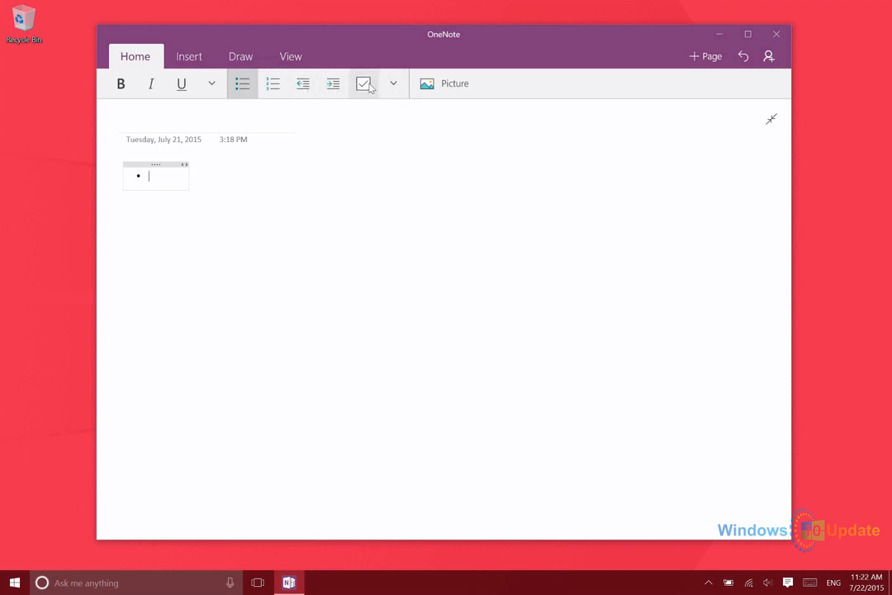
pyautogui.moveTo(363, 83)
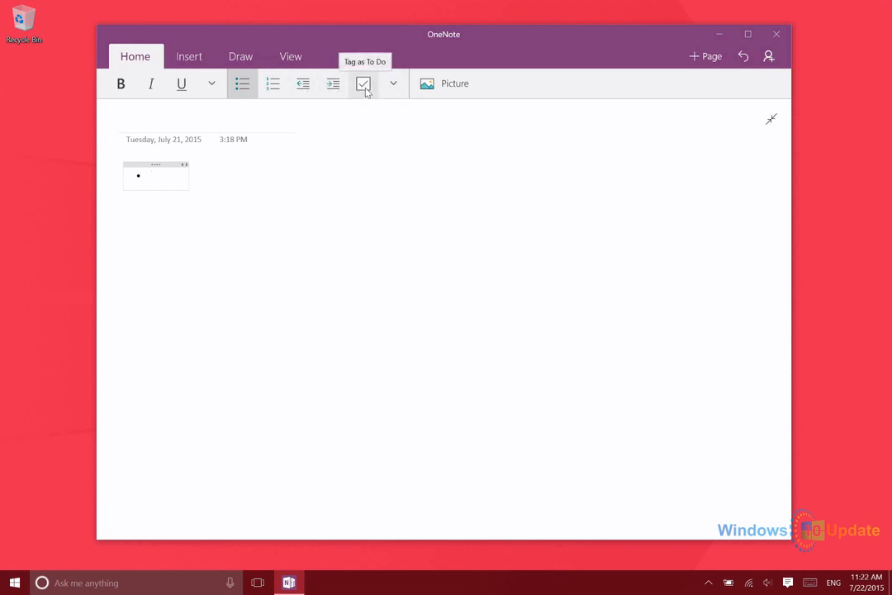
# Tag the empty bulleted line as a To Do item with a checkbox.
pyautogui.click(363, 83)
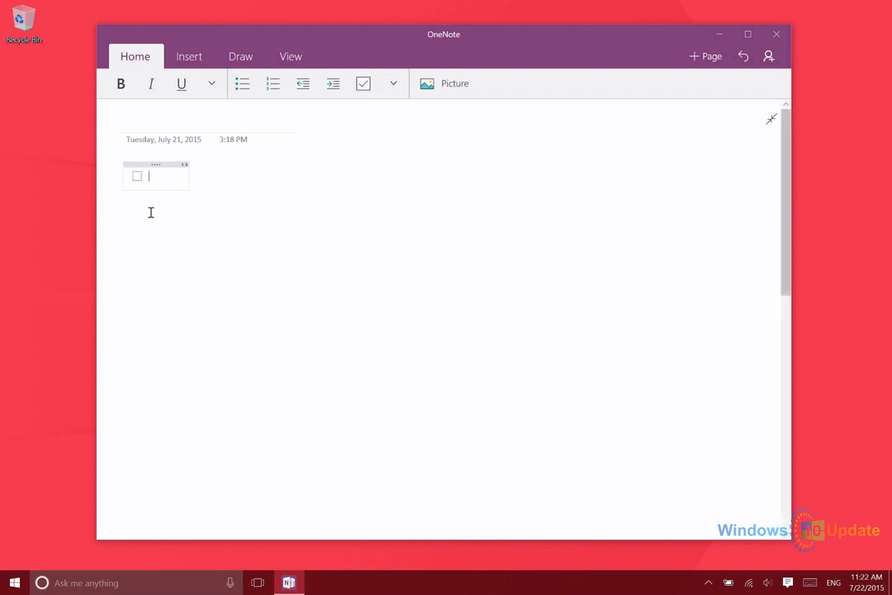
pyautogui.click(393, 83)
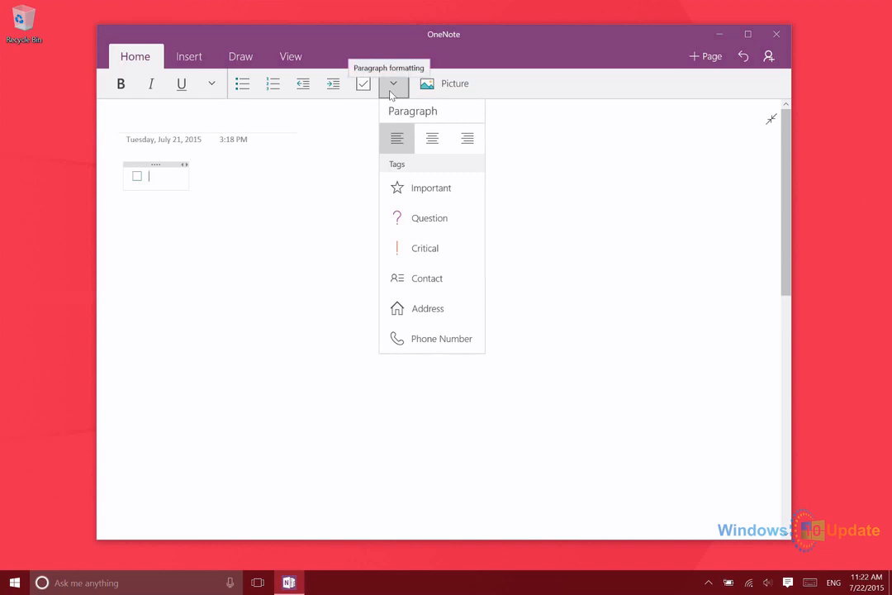
pyautogui.moveTo(430, 189)
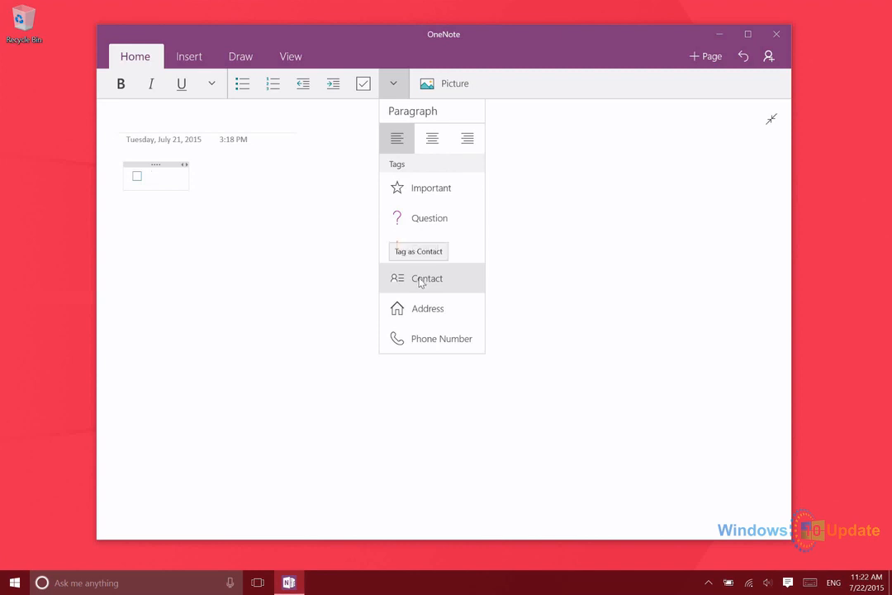
pyautogui.moveTo(405, 289)
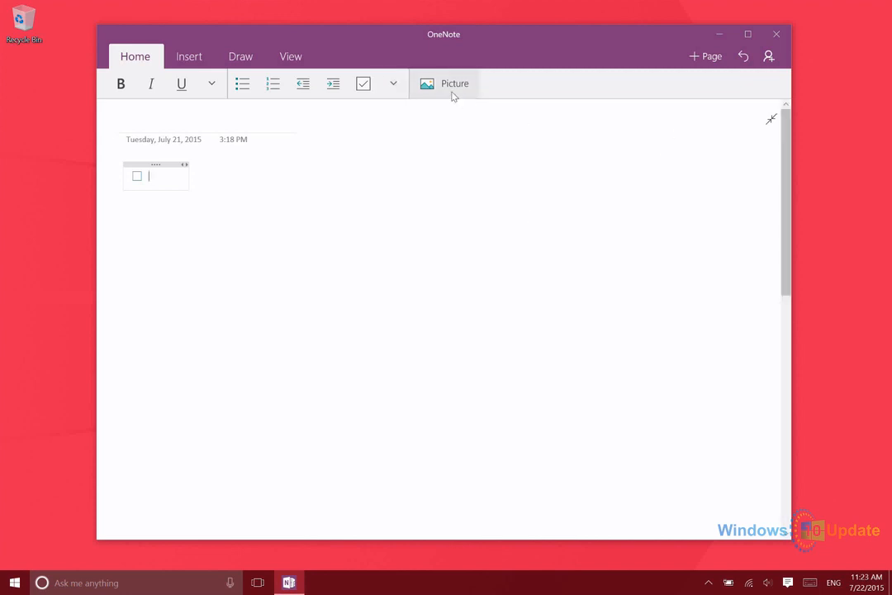
pyautogui.click(445, 83)
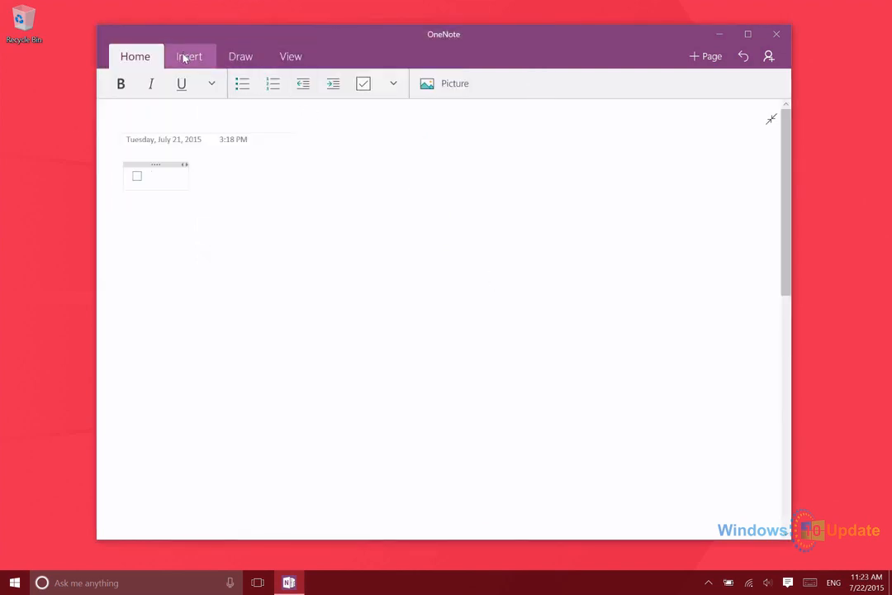
# Move from the Insert options to the Draw tools.
pyautogui.click(189, 56)
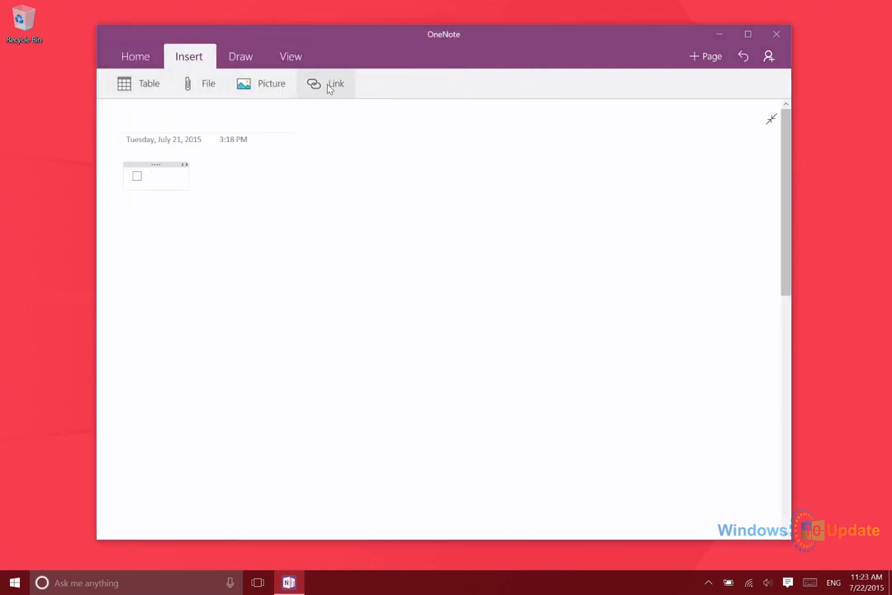
pyautogui.click(241, 56)
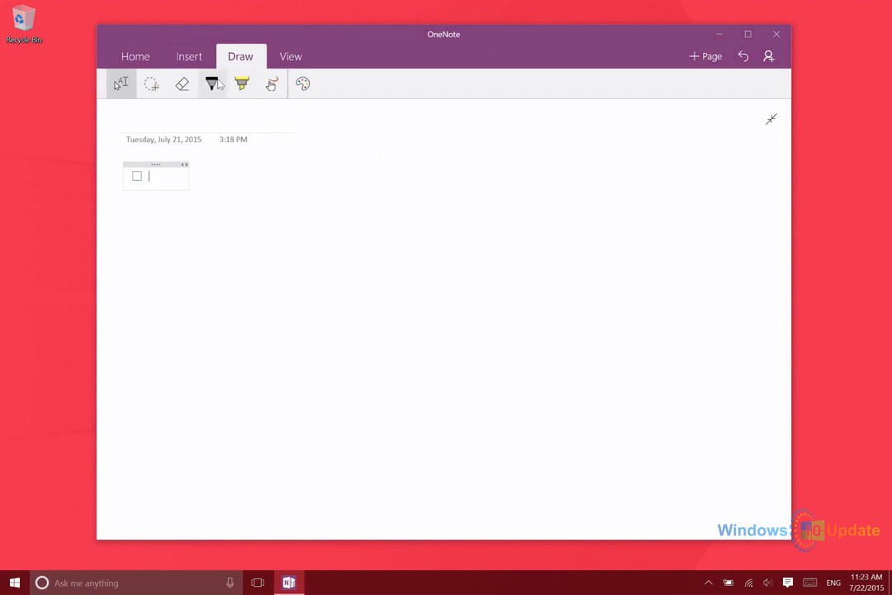
# Draw freehand strokes with the black pen, then go to the View options.
pyautogui.click(212, 82)
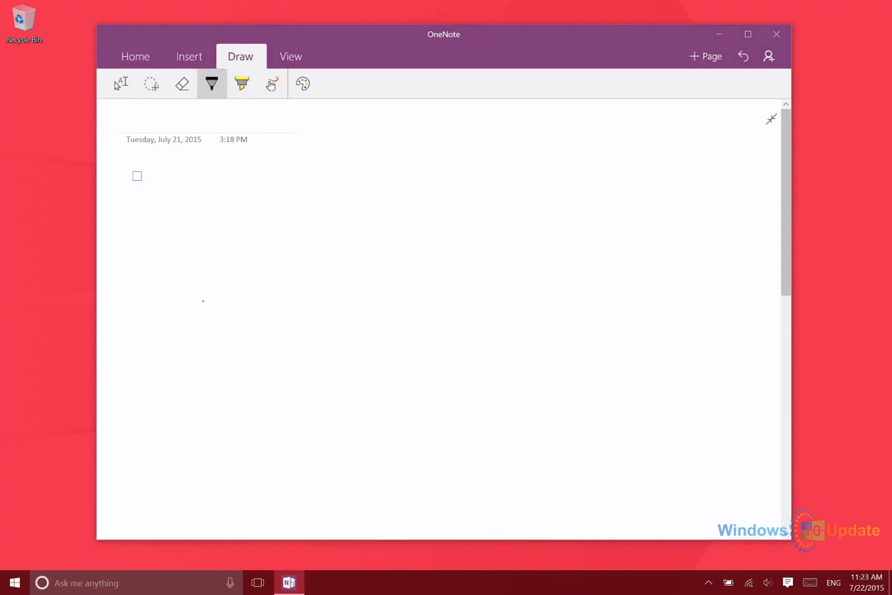
pyautogui.click(211, 83)
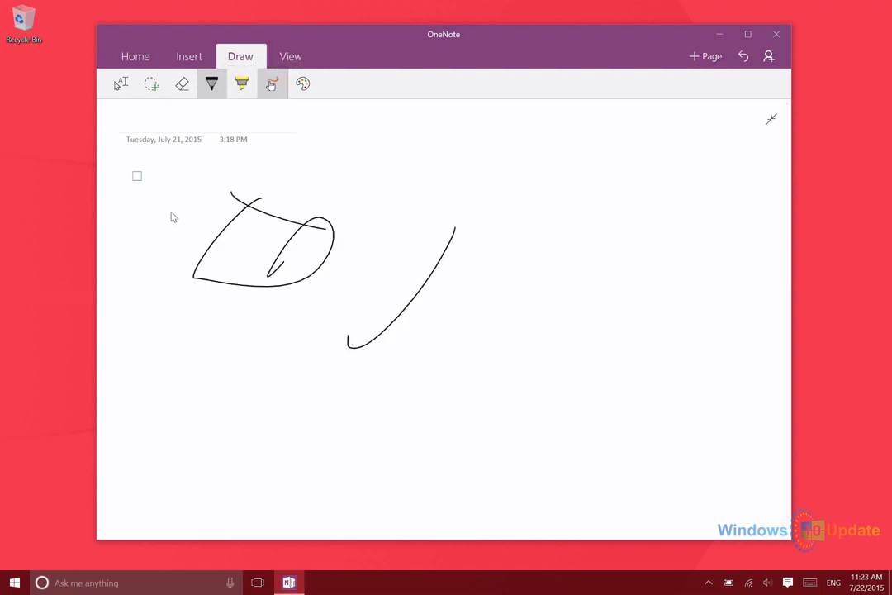
pyautogui.click(290, 56)
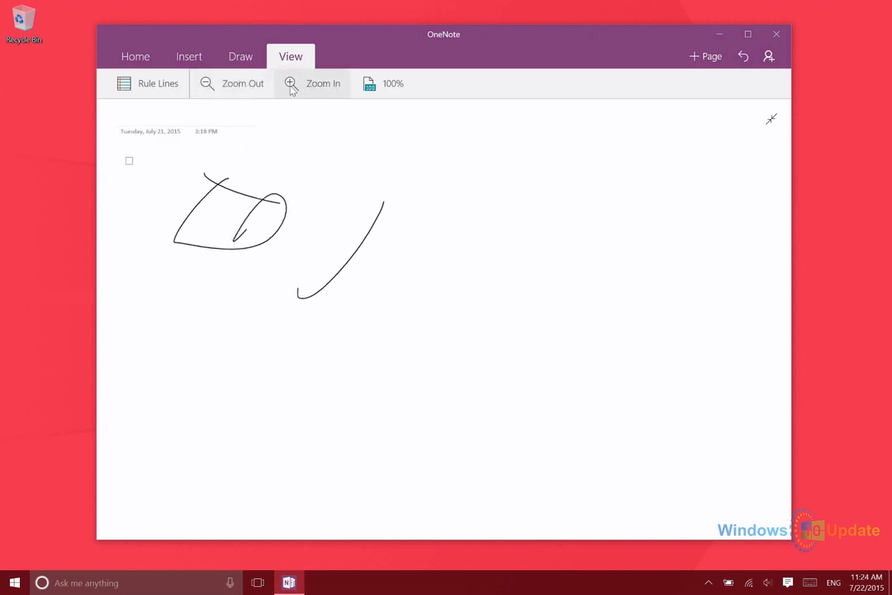
pyautogui.click(147, 83)
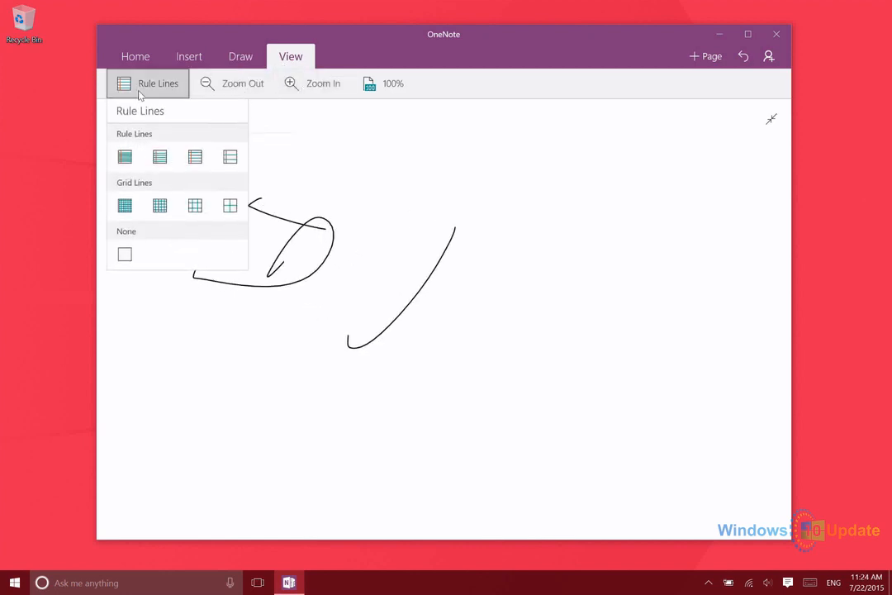
pyautogui.click(126, 155)
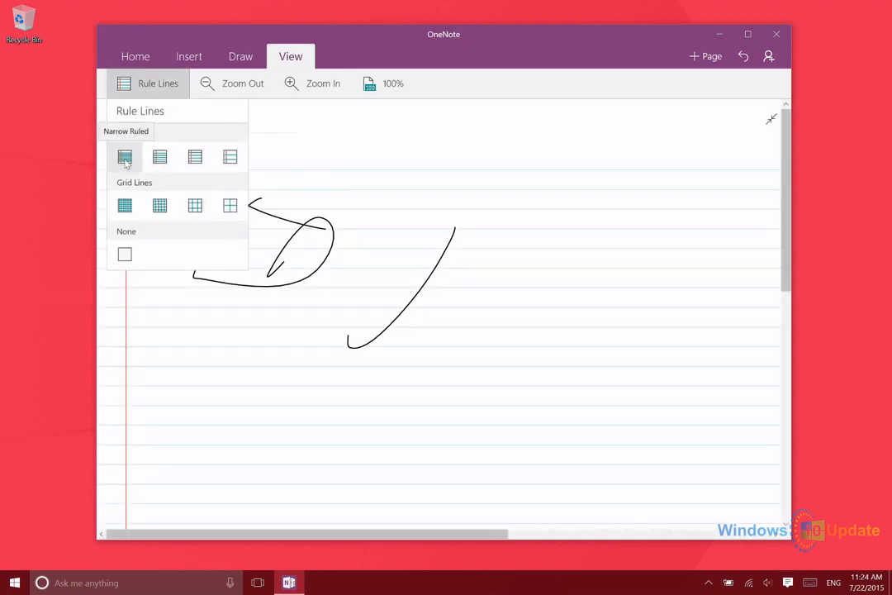
pyautogui.moveTo(232, 156)
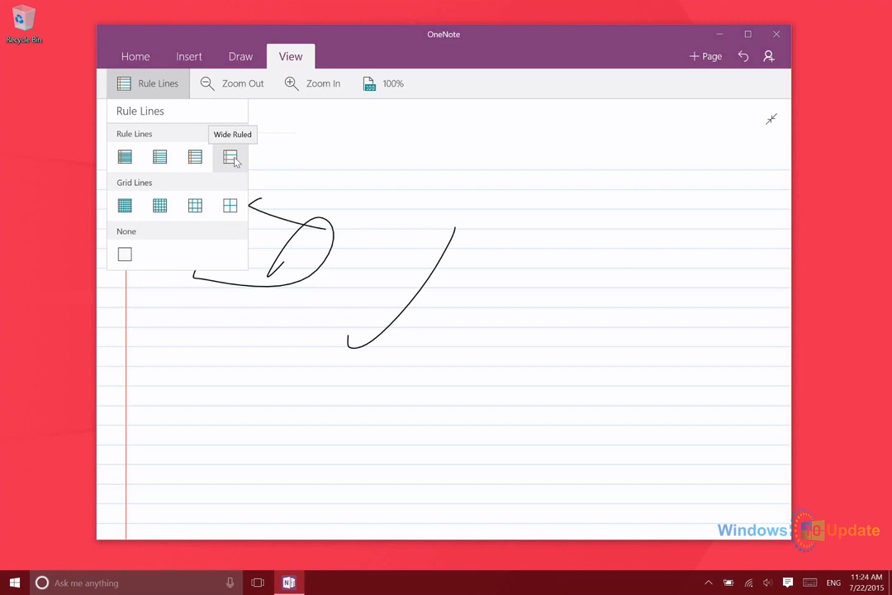
pyautogui.moveTo(363, 182)
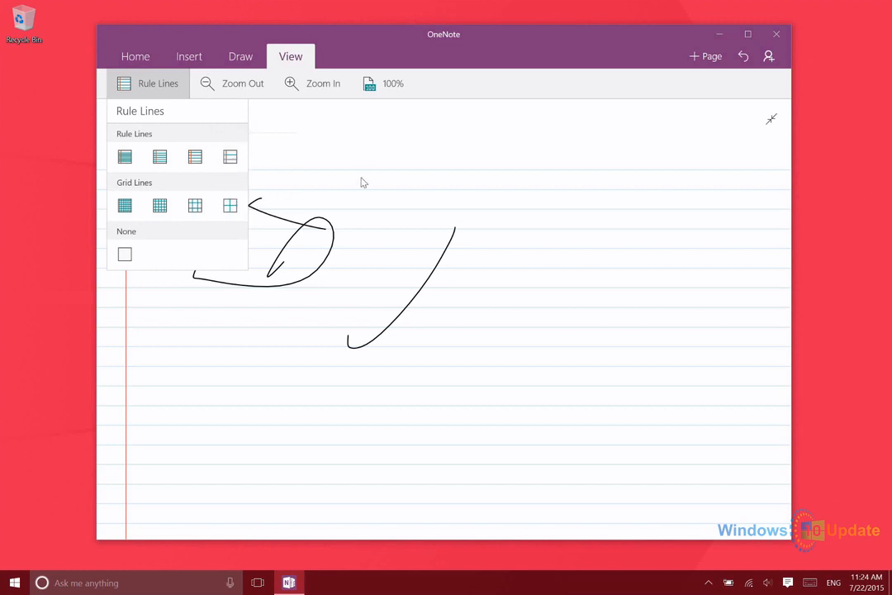
pyautogui.moveTo(190, 130)
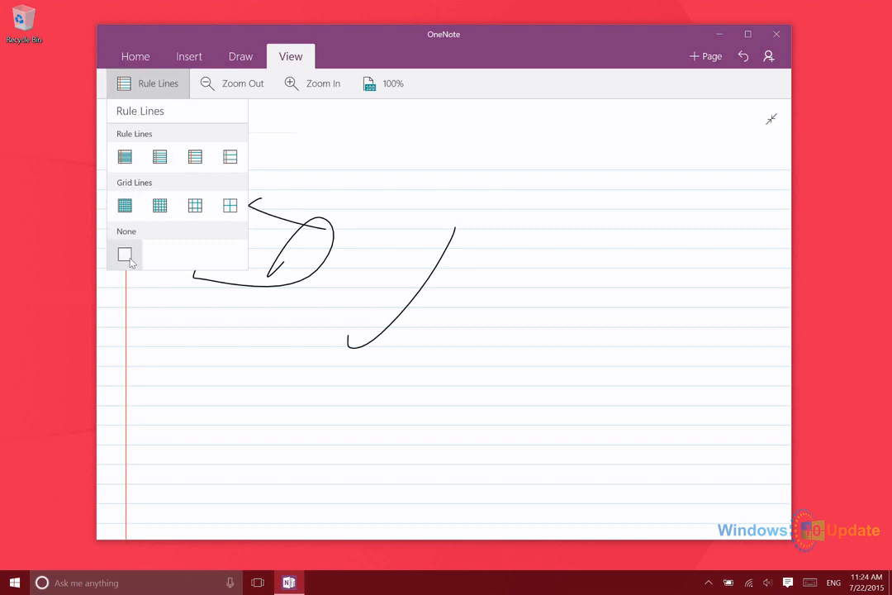
pyautogui.click(125, 254)
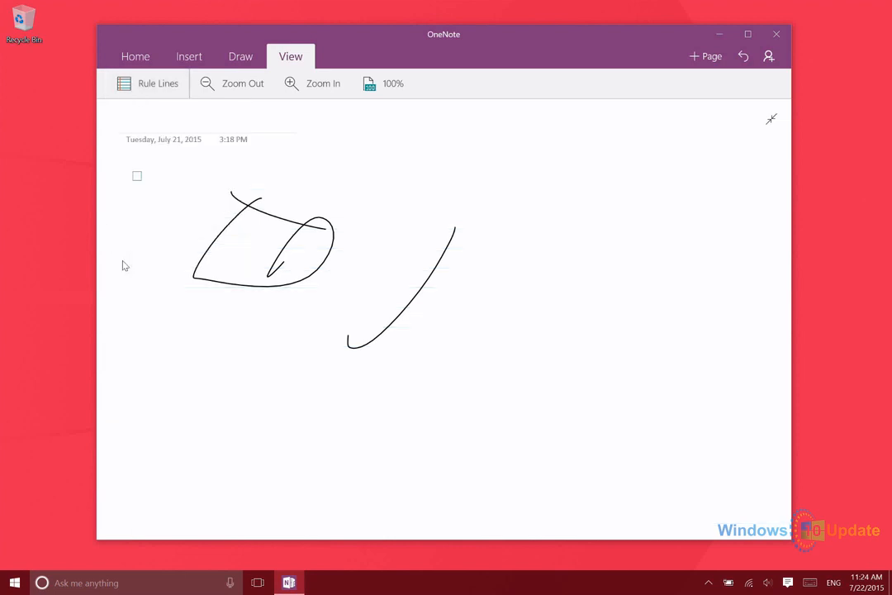